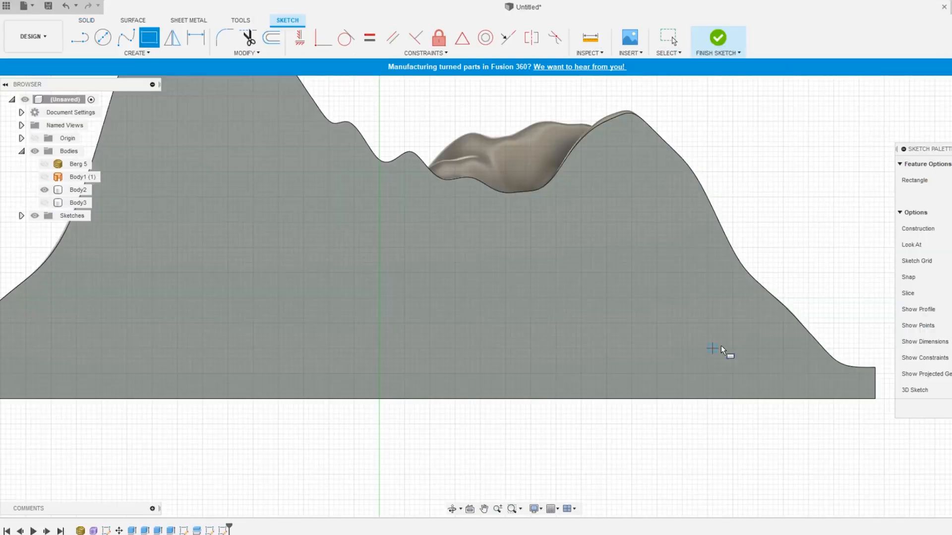
Sketch spline tunnel paths on the mountain profile and extrude-cut them into the body.
left_click(713, 349)
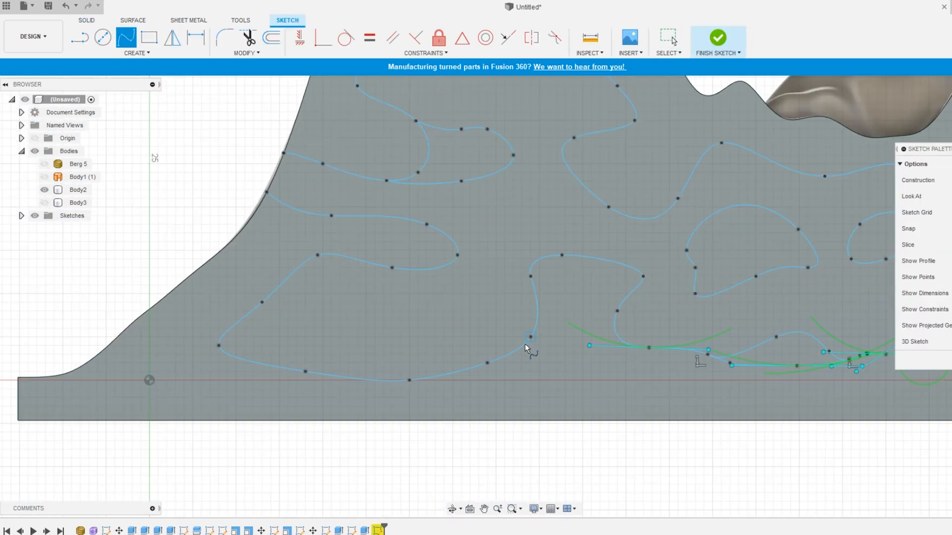
left_click(718, 37)
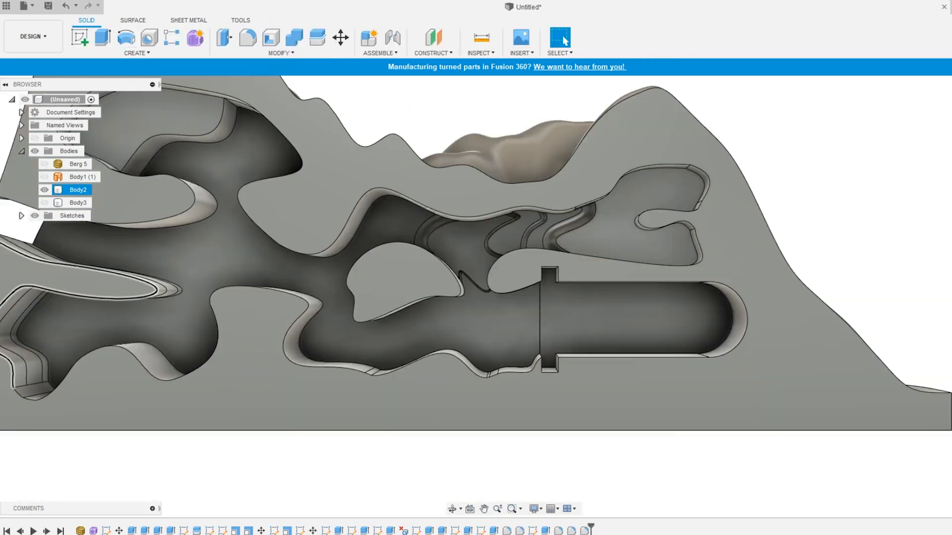
left_click(137, 52)
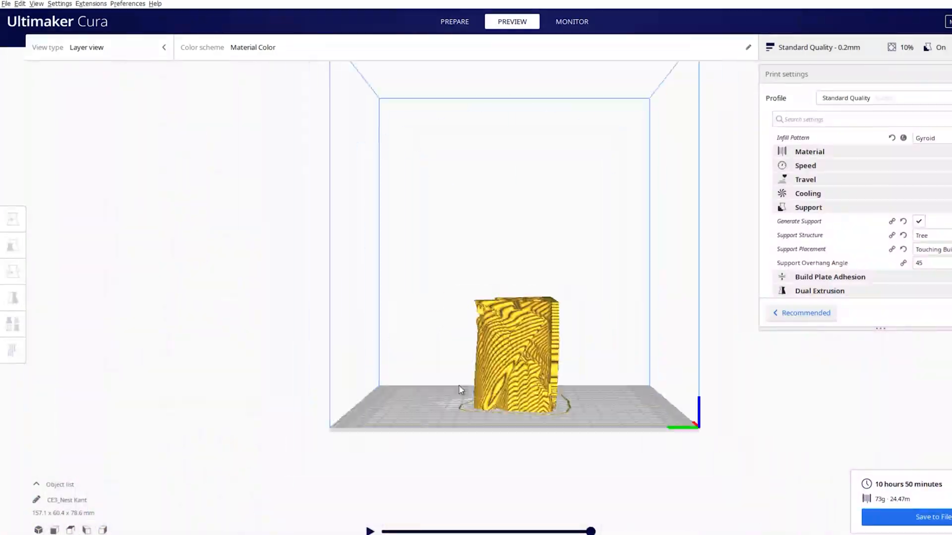
Slice with the Low Quality 0.28mm profile and 35° support overhang, estimating 8 h 54 min.
left_click_drag(458, 389, 452, 347)
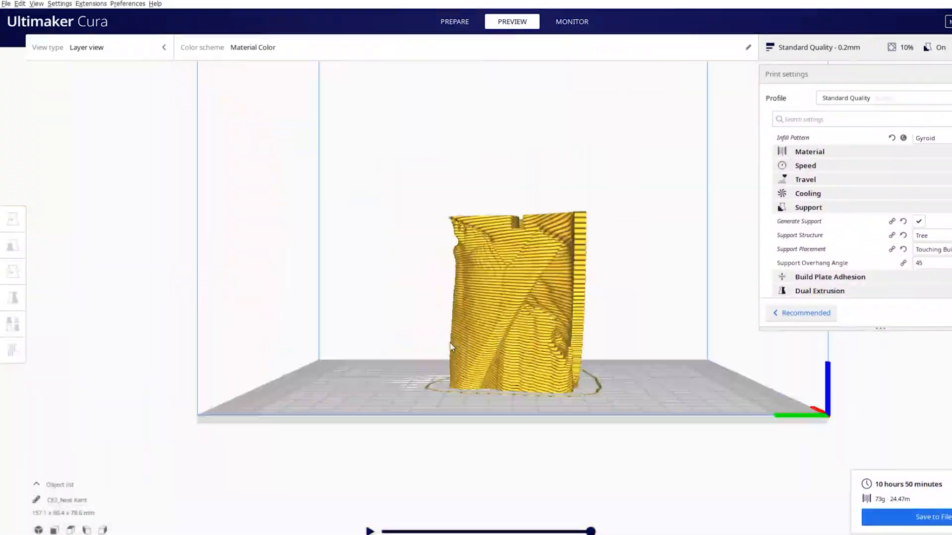
left_click(875, 99)
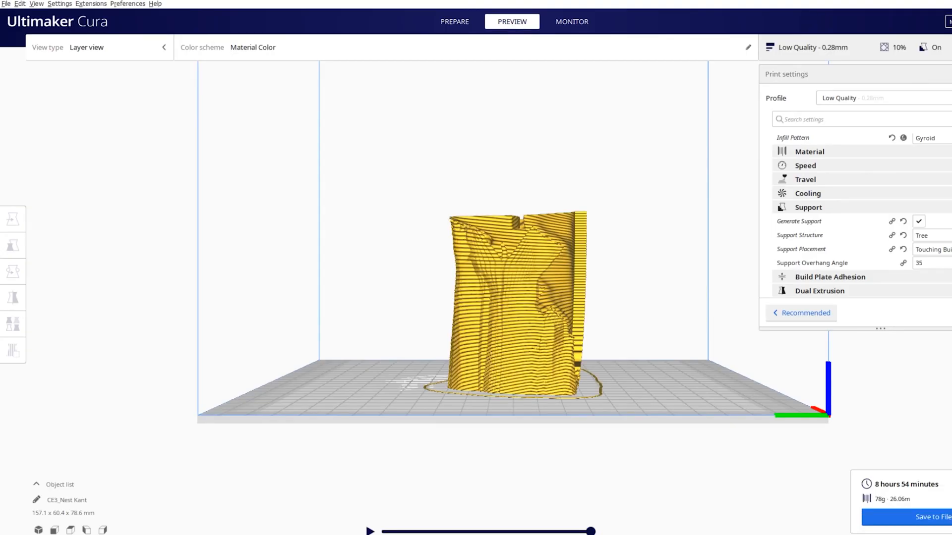